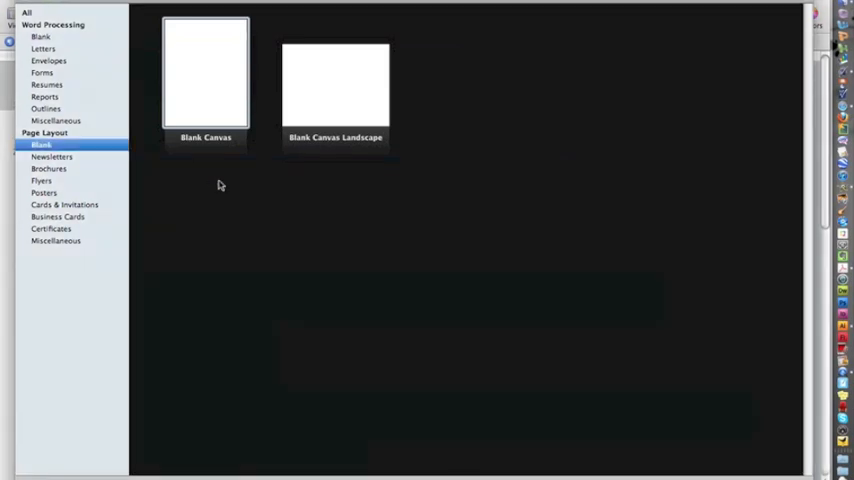
mouse_move(660, 92)
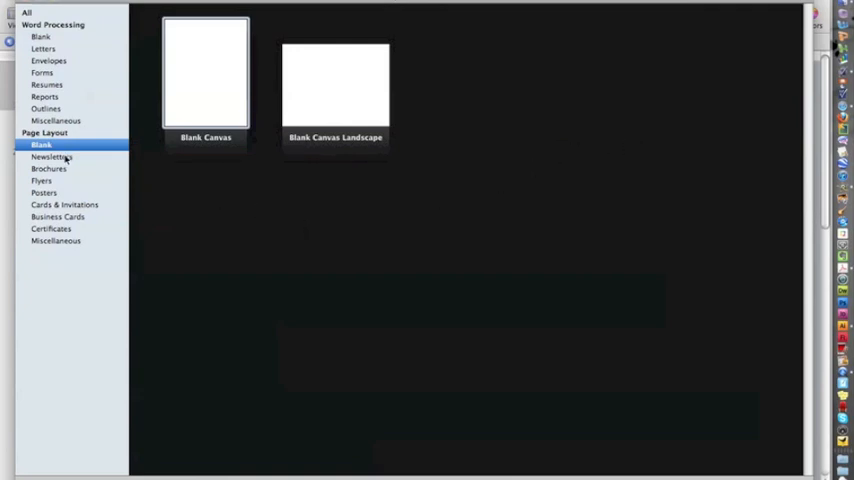
Browse Newsletters, then Cards & Invitations, and select the Moving Postcard thumbnail.
left_click(52, 156)
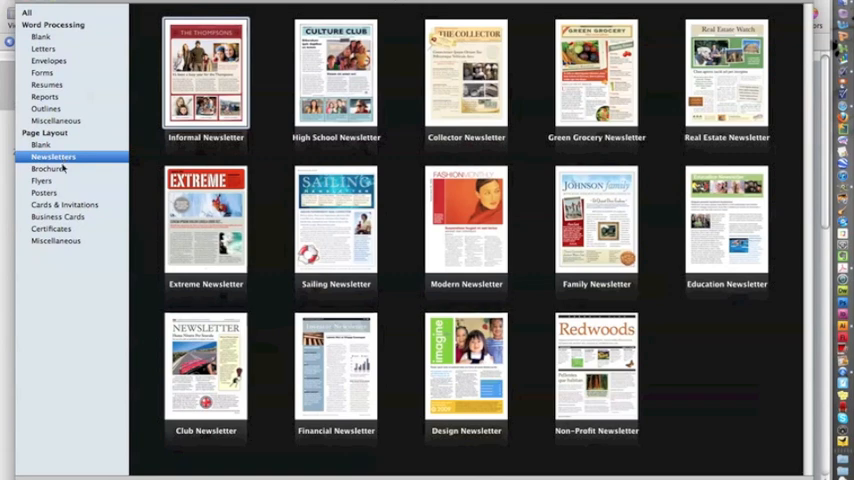
mouse_move(62, 210)
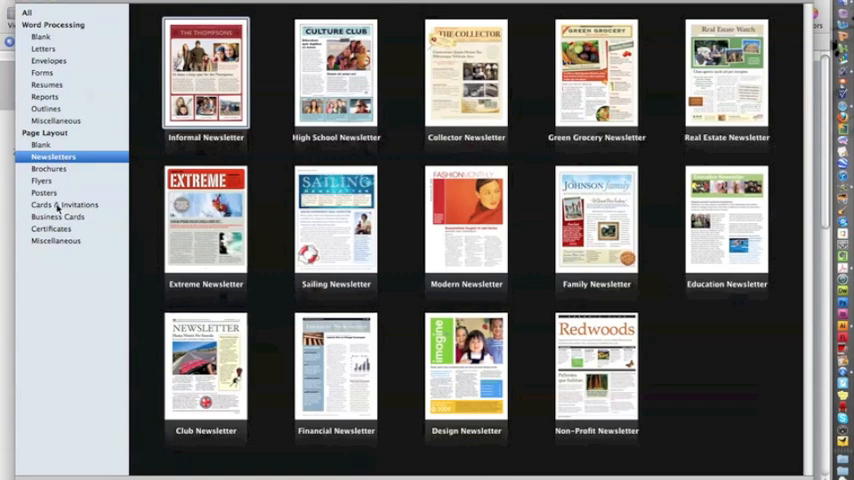
left_click(64, 204)
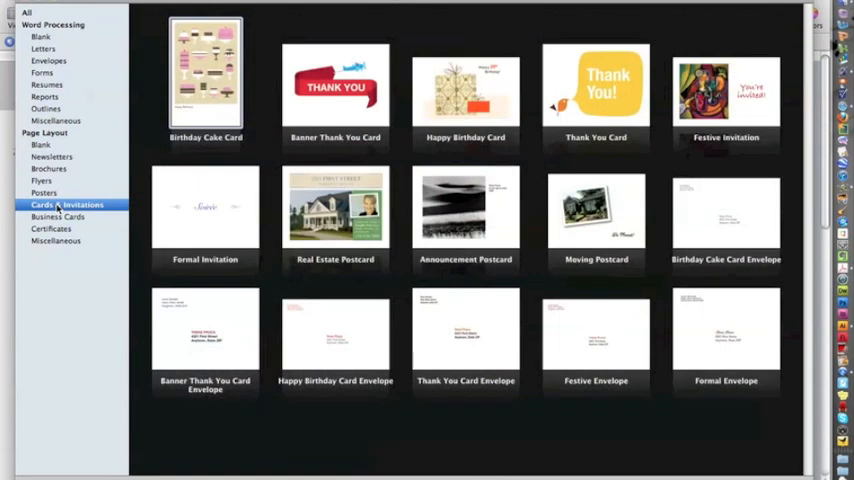
mouse_move(140, 128)
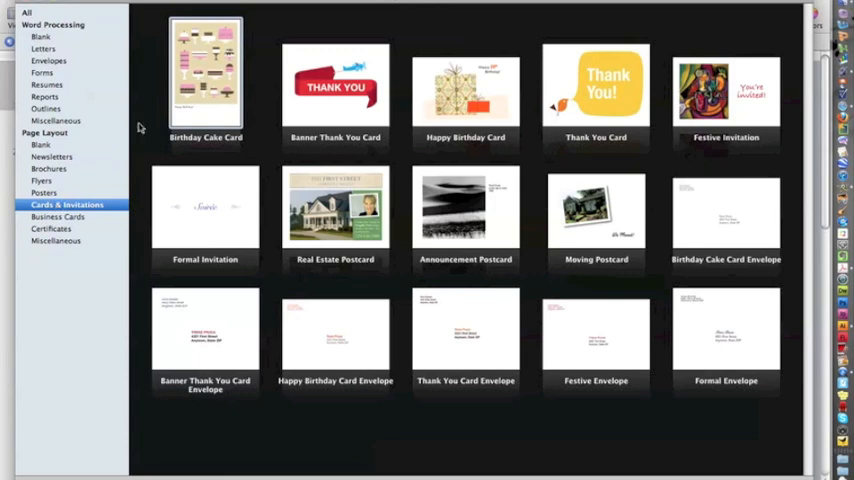
mouse_move(316, 110)
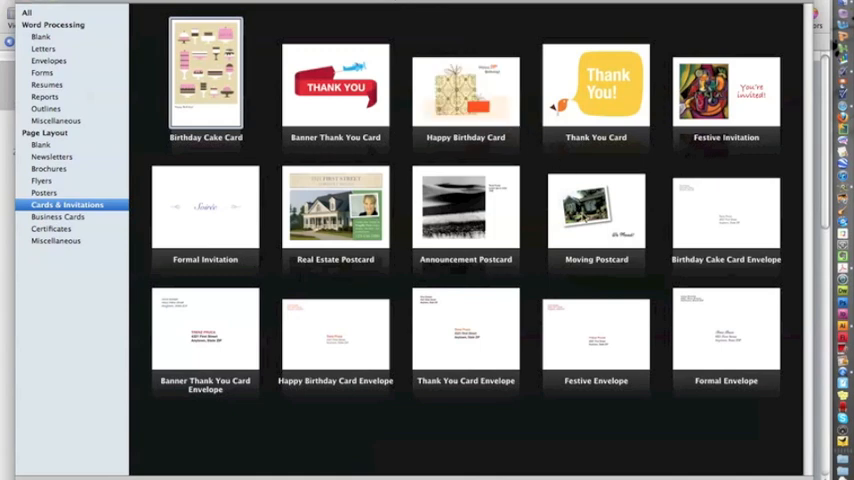
left_click(596, 210)
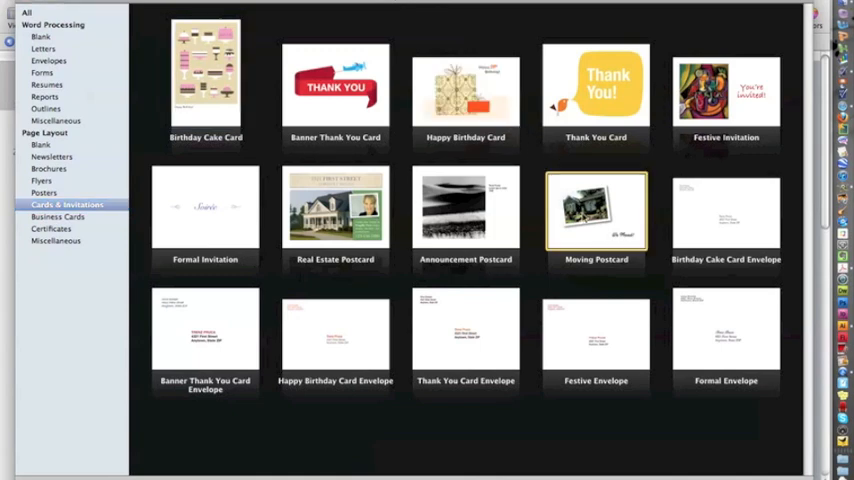
Create a new document from the Moving Postcard template.
double_click(596, 210)
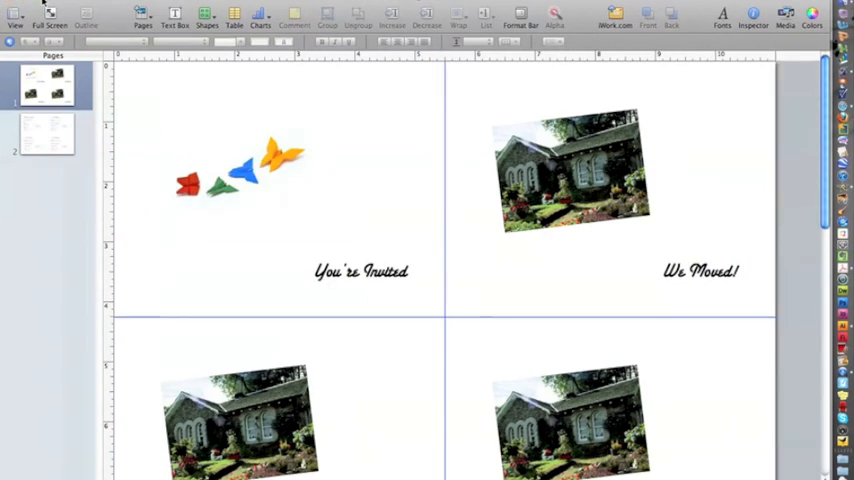
mouse_move(520, 260)
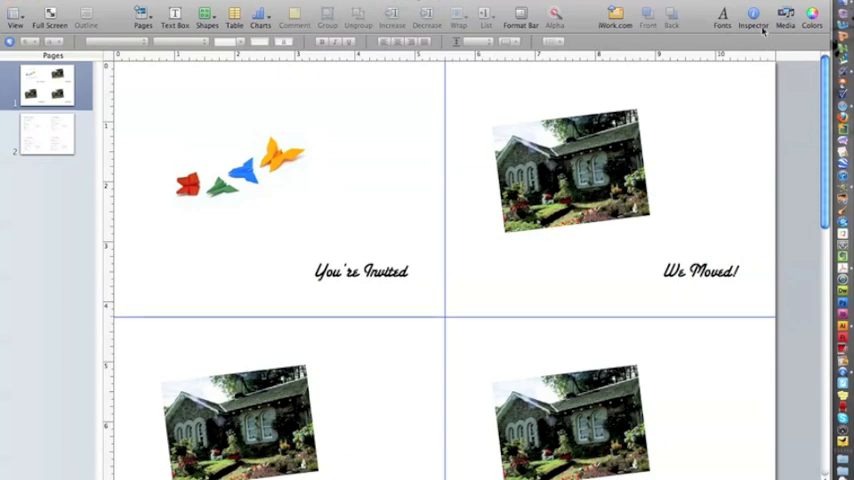
mouse_move(784, 18)
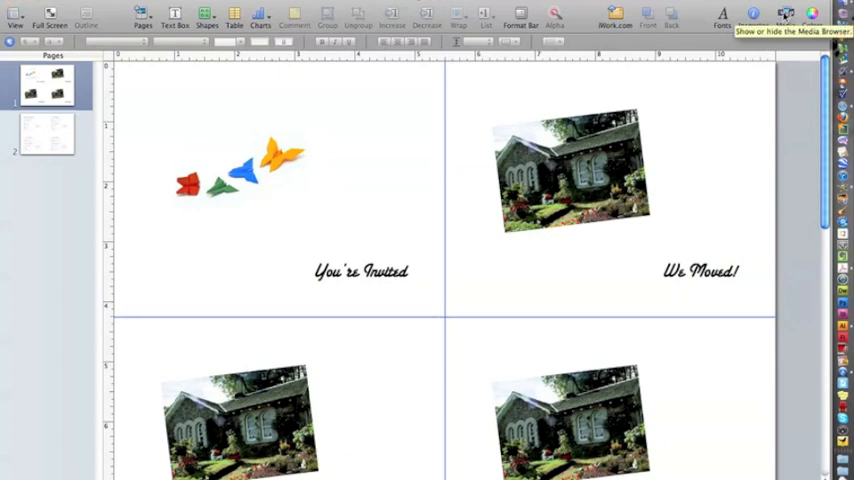
Show the Media Browser, glance at Audio and Movies, and return to Photos > Last Import.
left_click(784, 16)
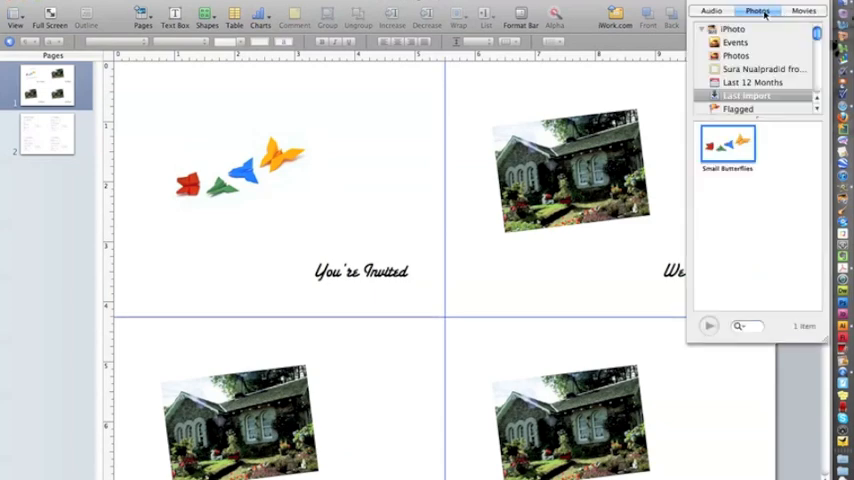
mouse_move(760, 156)
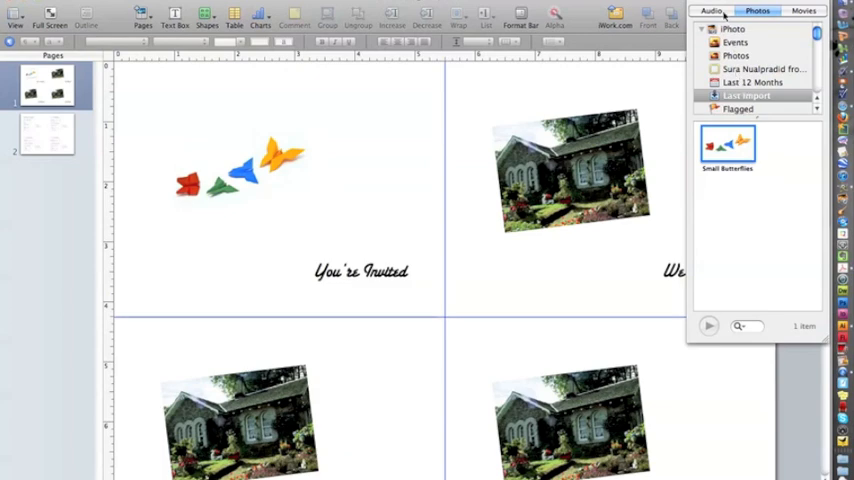
left_click(712, 12)
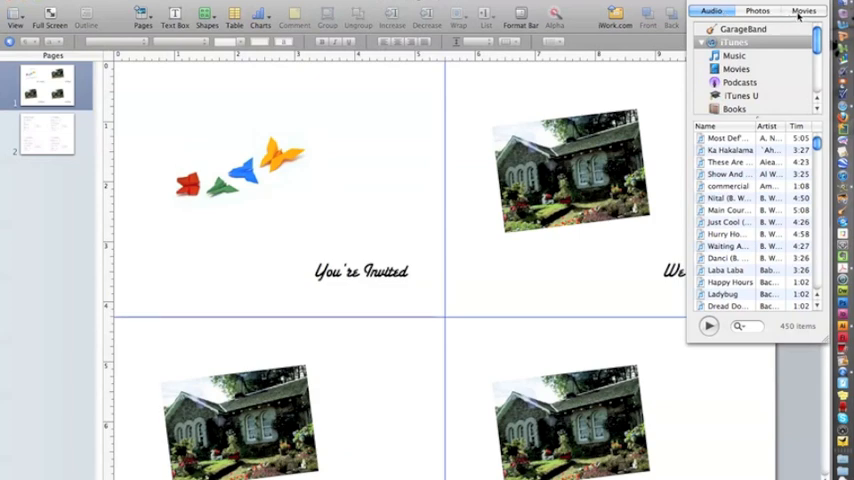
left_click(804, 12)
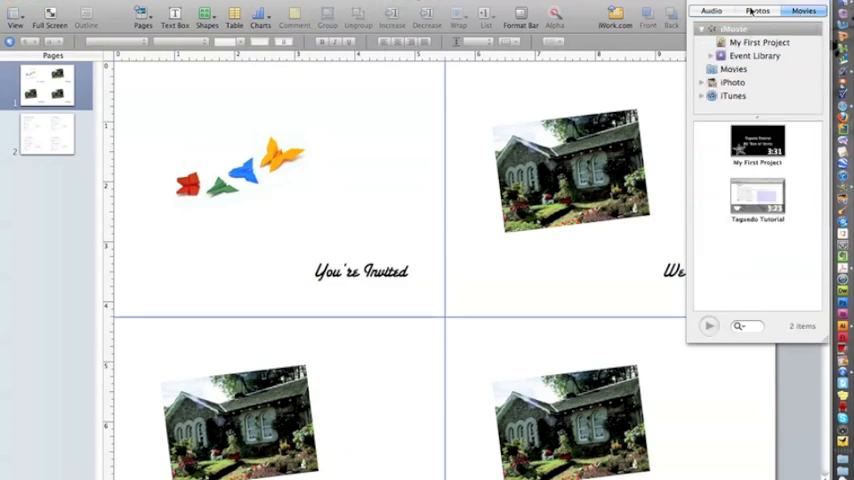
left_click(758, 12)
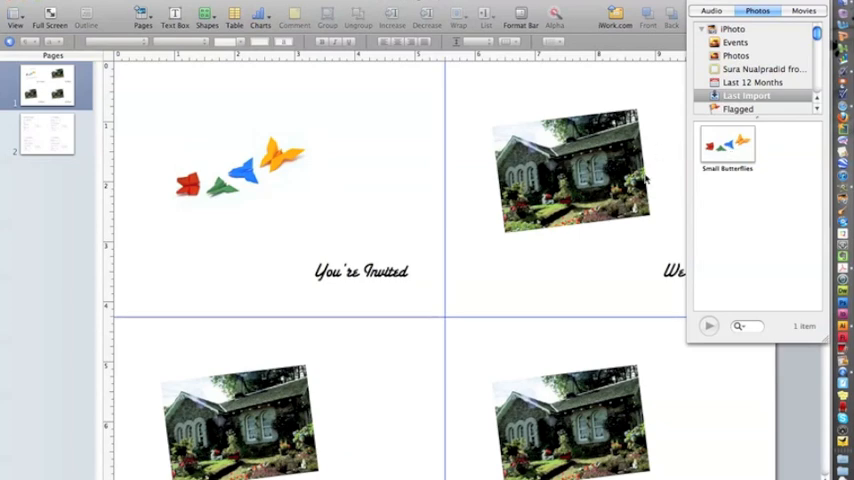
Drop the Small Butterflies photo onto the second card's house photo placeholder.
left_click(728, 144)
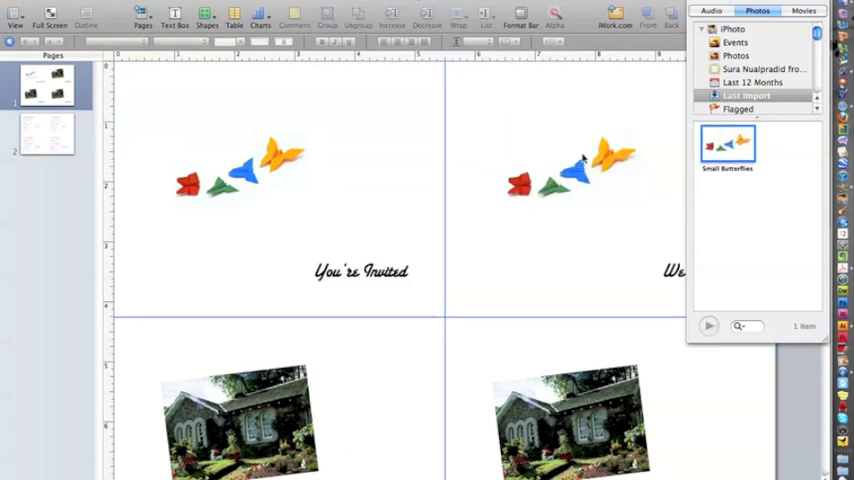
mouse_move(590, 262)
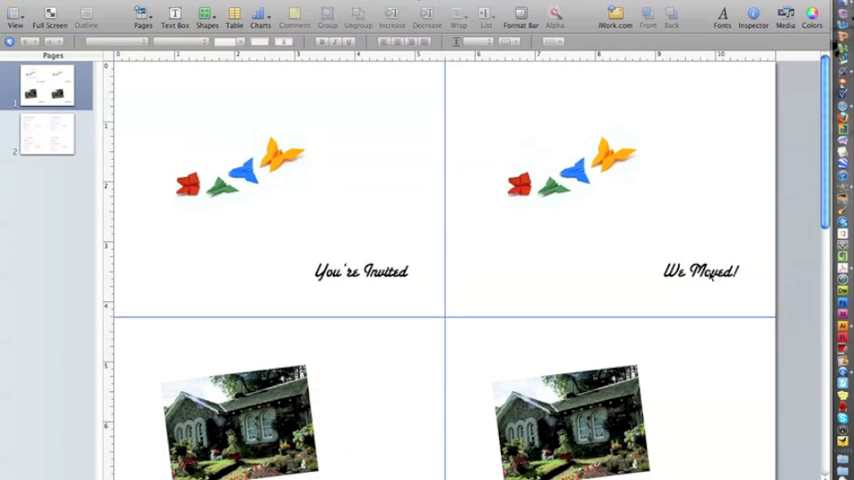
Restyle the second card's 'You're Invited' text in Schoolhouse Cursive to match the first.
double_click(700, 272)
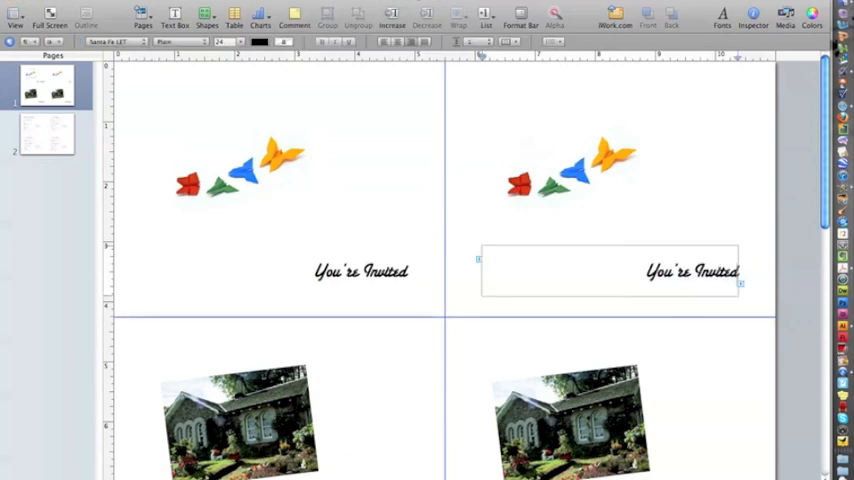
left_click(632, 276)
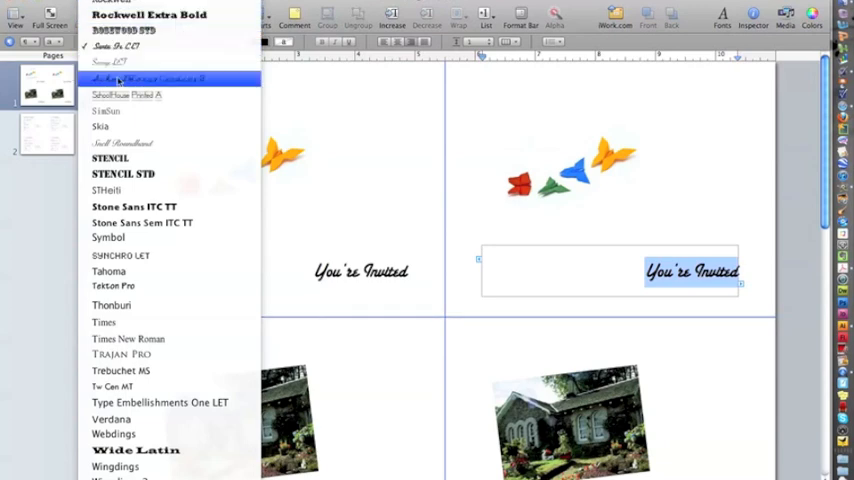
left_click(124, 96)
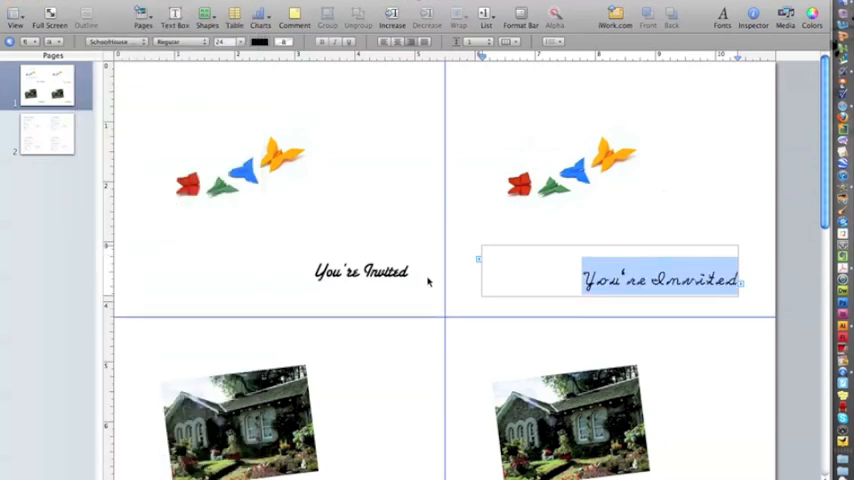
left_click(430, 284)
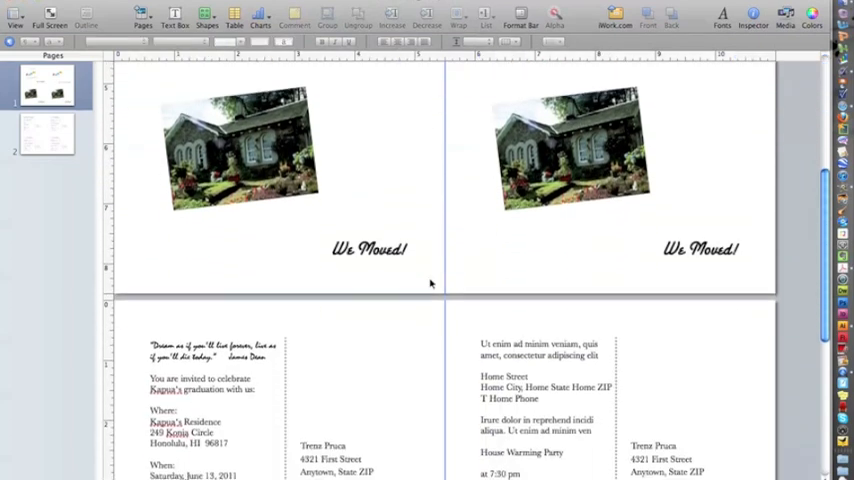
Fill in the back panel's graduation details and check the return address block.
scroll("down", 3)
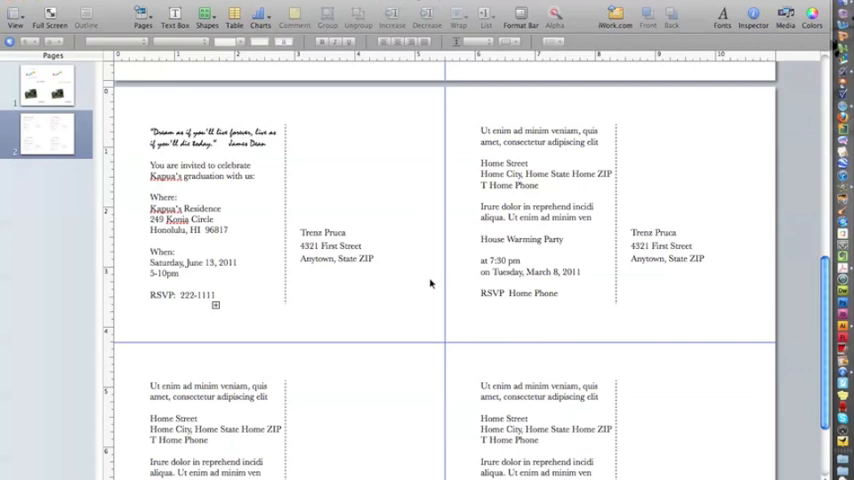
mouse_move(560, 152)
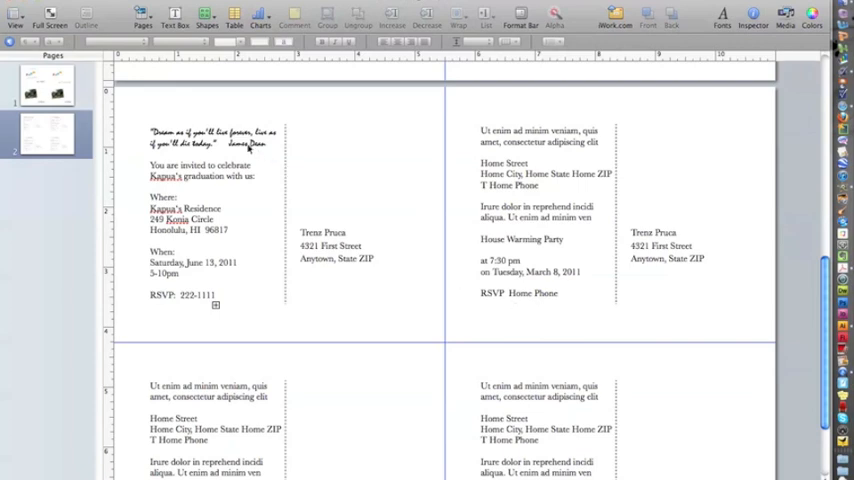
mouse_move(244, 140)
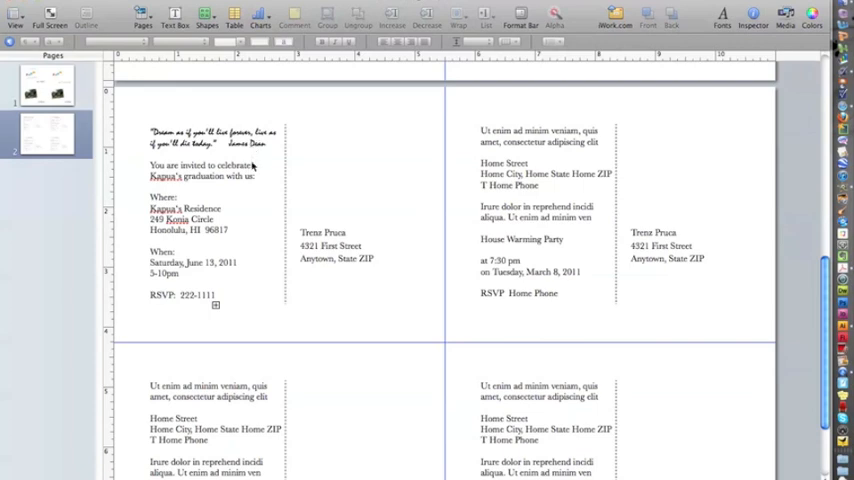
mouse_move(476, 166)
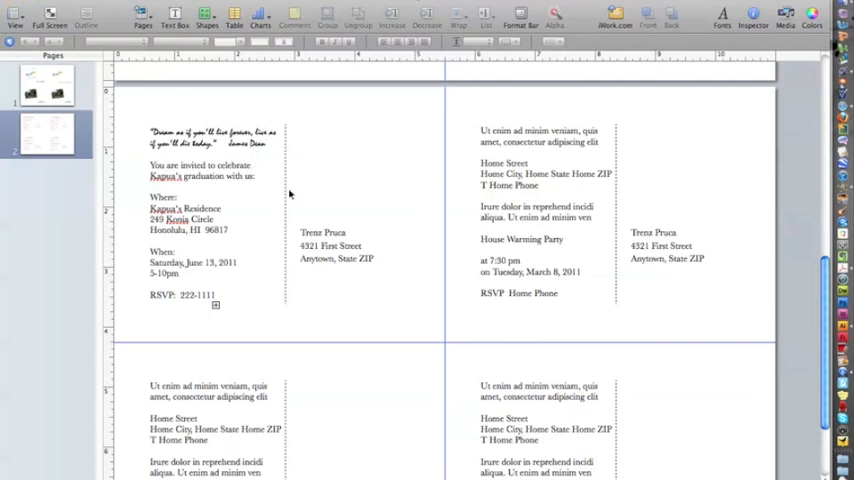
mouse_move(230, 280)
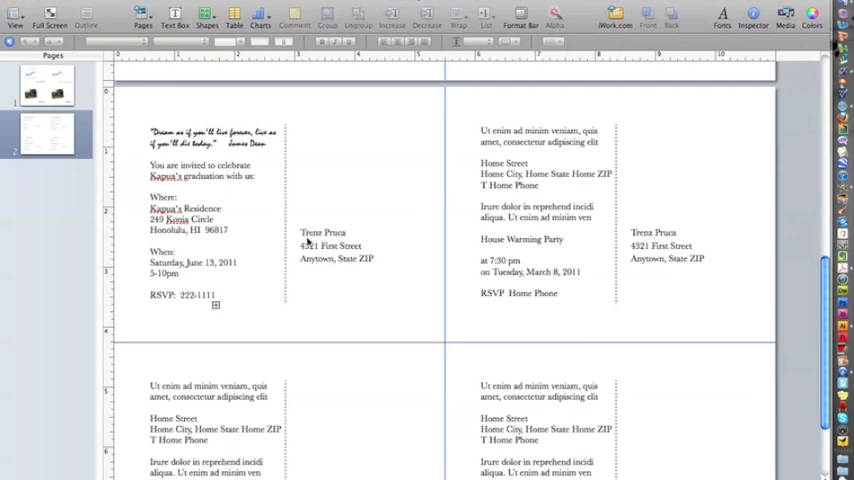
double_click(332, 244)
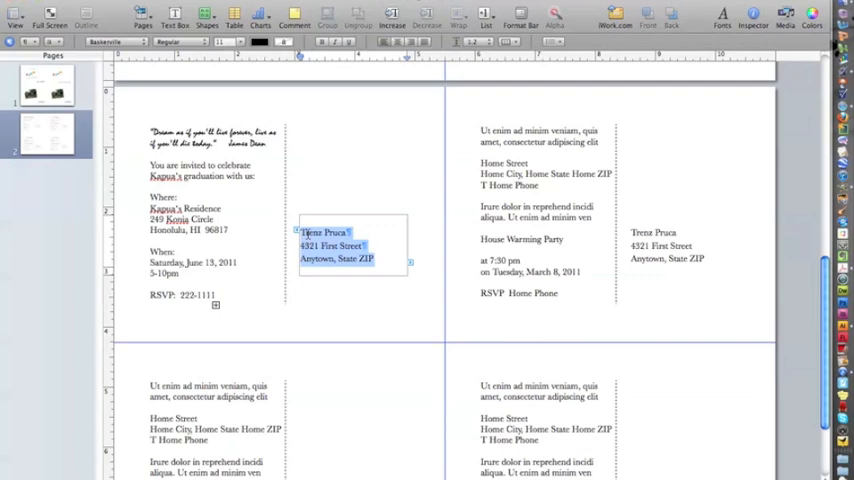
left_click(308, 184)
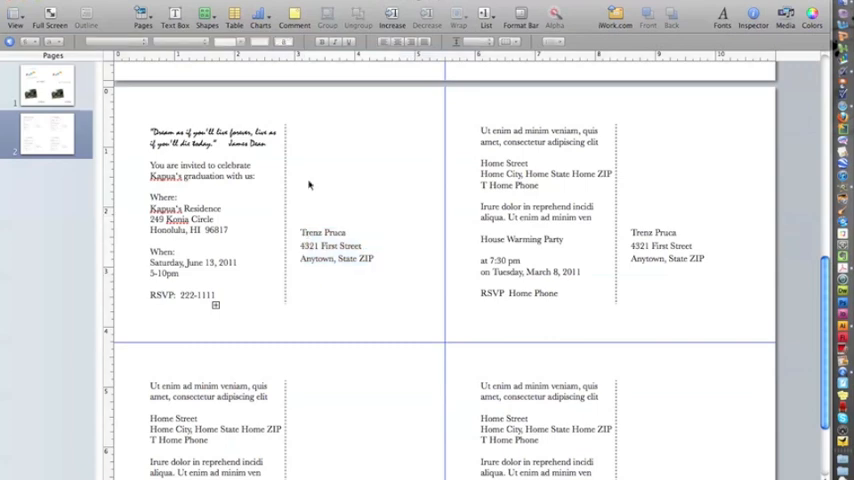
mouse_move(240, 186)
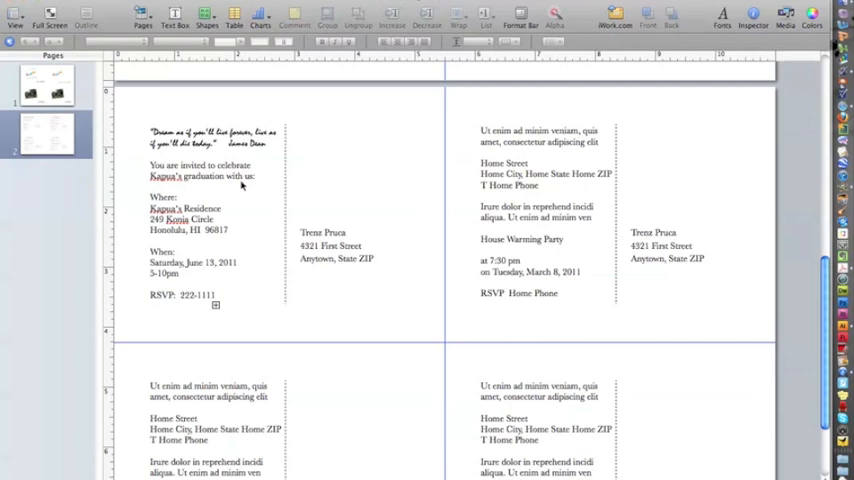
mouse_move(180, 300)
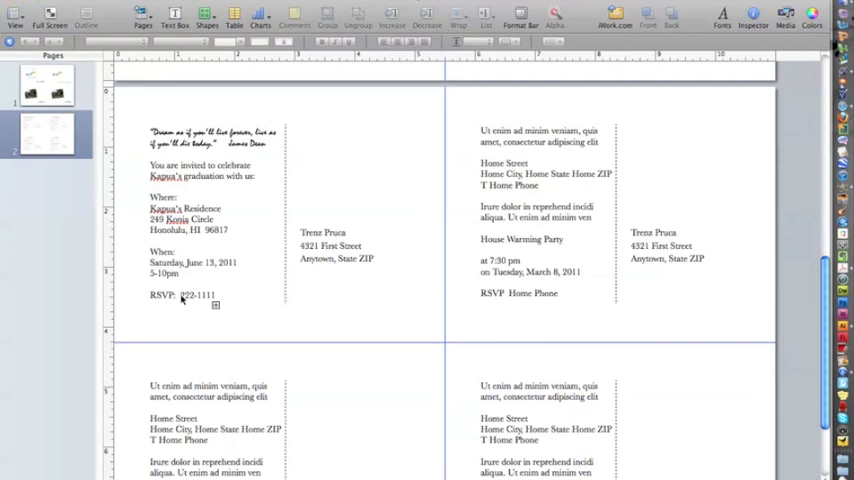
mouse_move(420, 118)
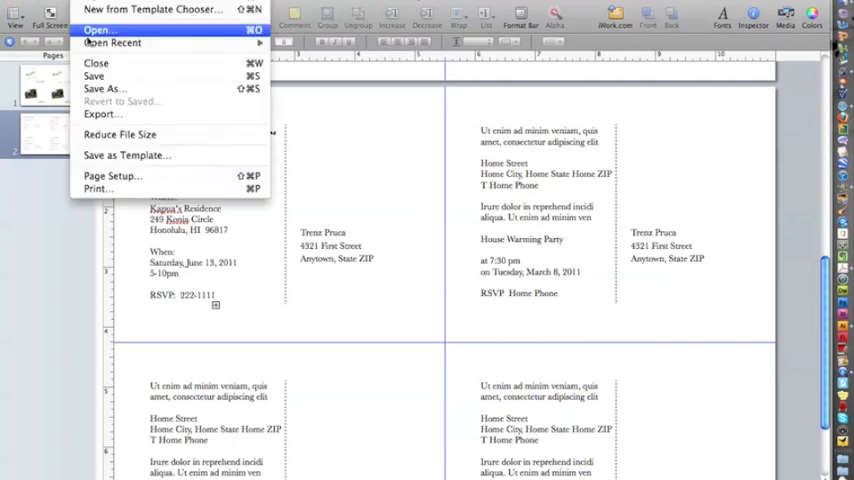
Save the document as Invitation.pages on the Desktop.
left_click(92, 76)
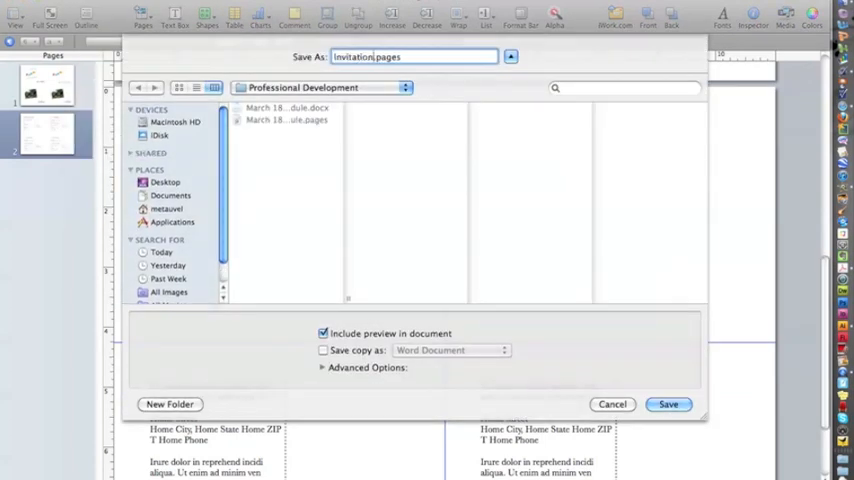
left_click(166, 180)
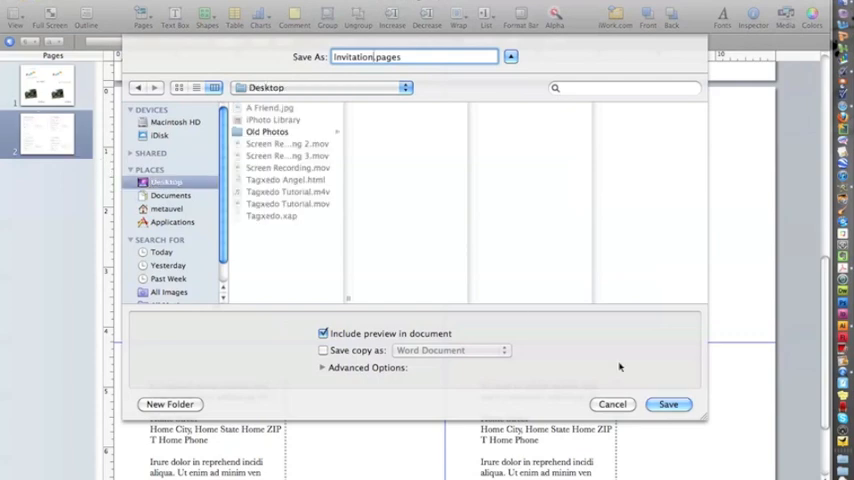
left_click(668, 404)
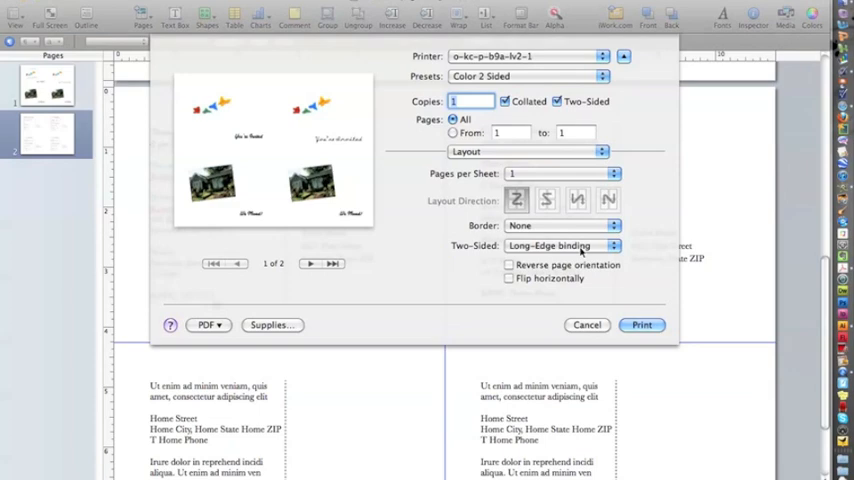
Set Two-Sided printing to Short-Edge binding and send the invitation to the printer.
left_click(560, 244)
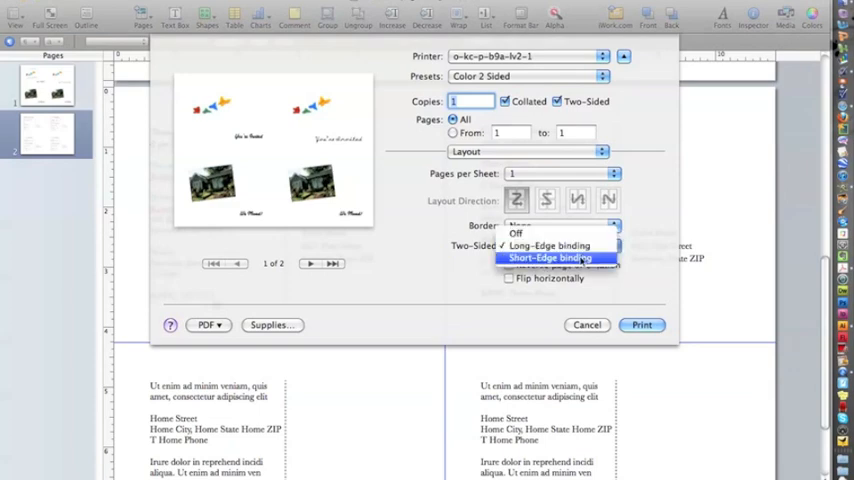
left_click(550, 258)
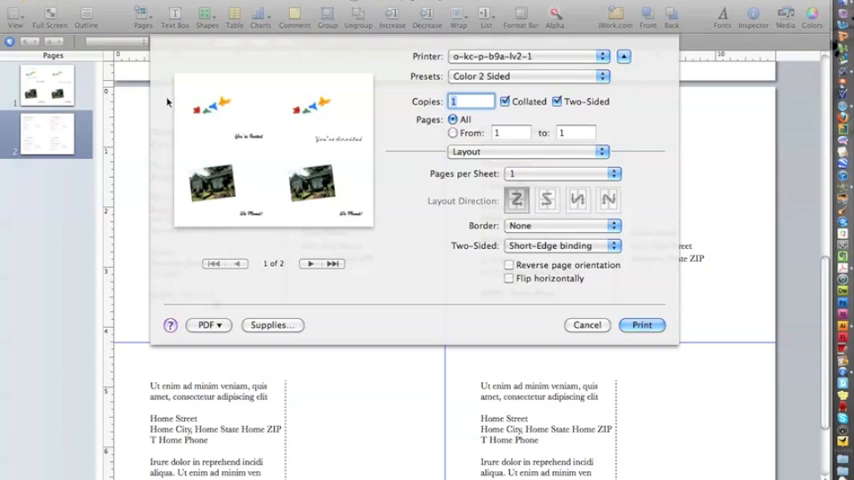
mouse_move(562, 290)
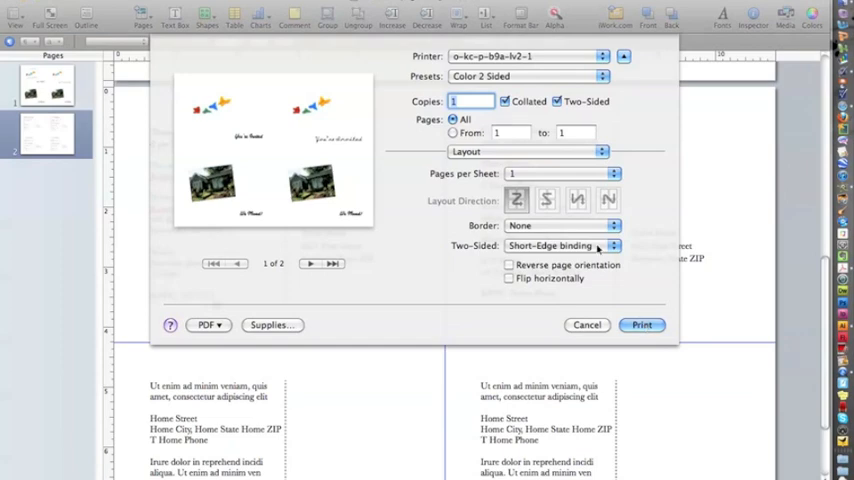
left_click(640, 324)
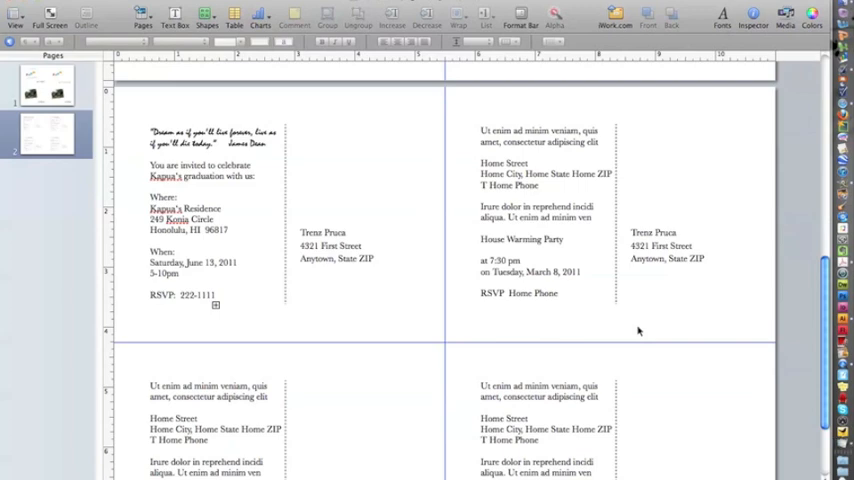
mouse_move(456, 284)
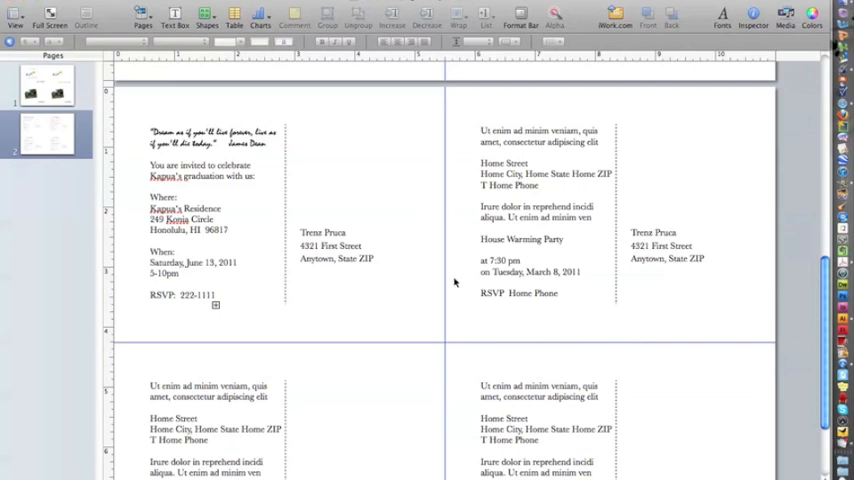